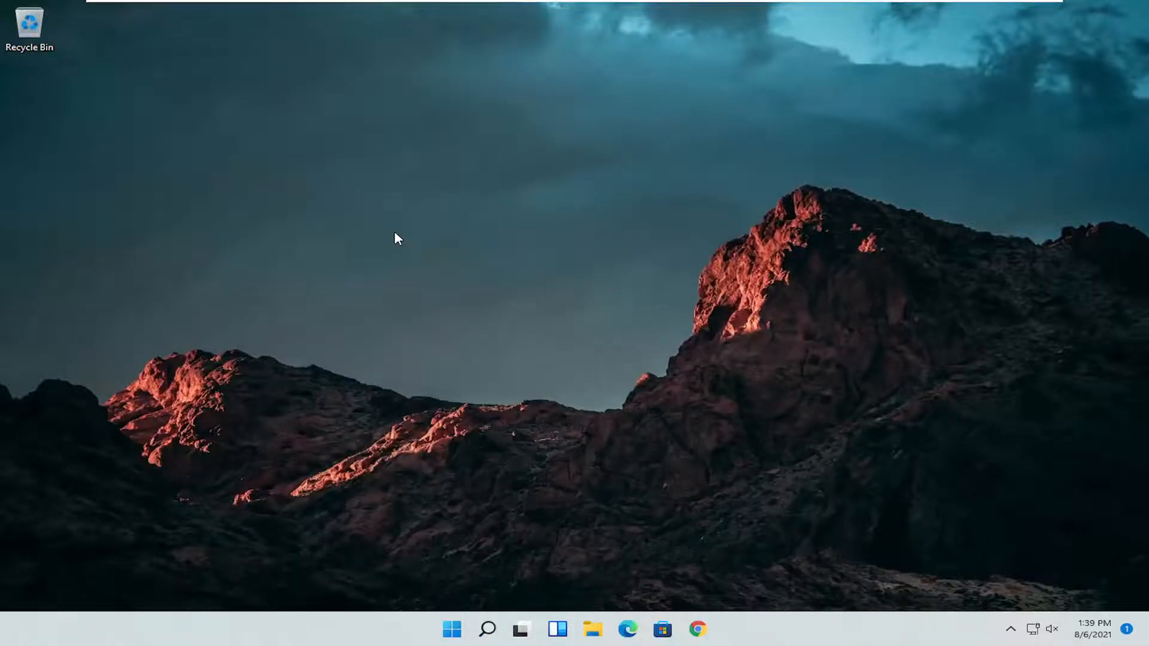
# Step: Switch Control Panel's View by setting to Large icons so every item is listed
pyautogui.click(827, 182)
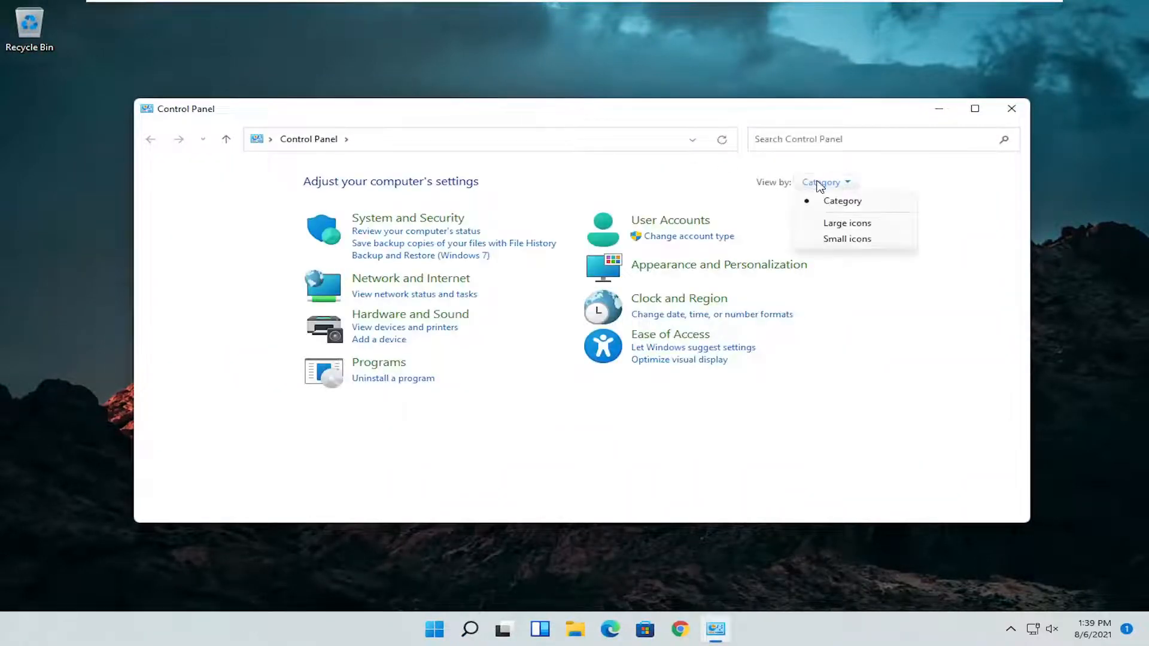
pyautogui.click(846, 223)
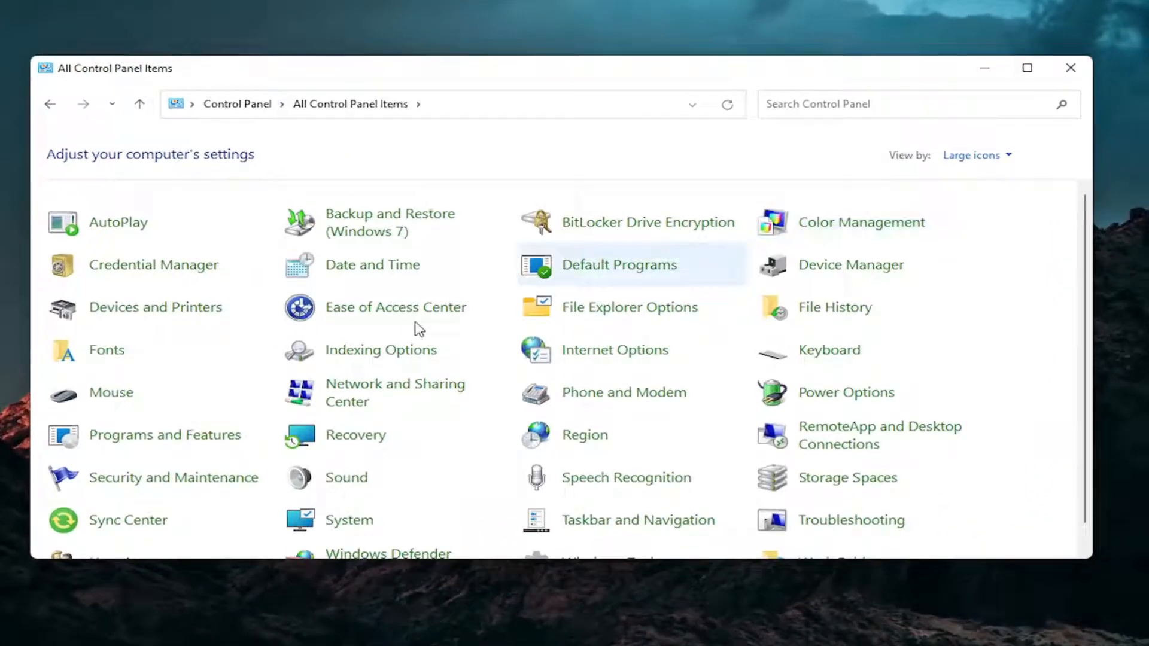
pyautogui.moveTo(110, 392)
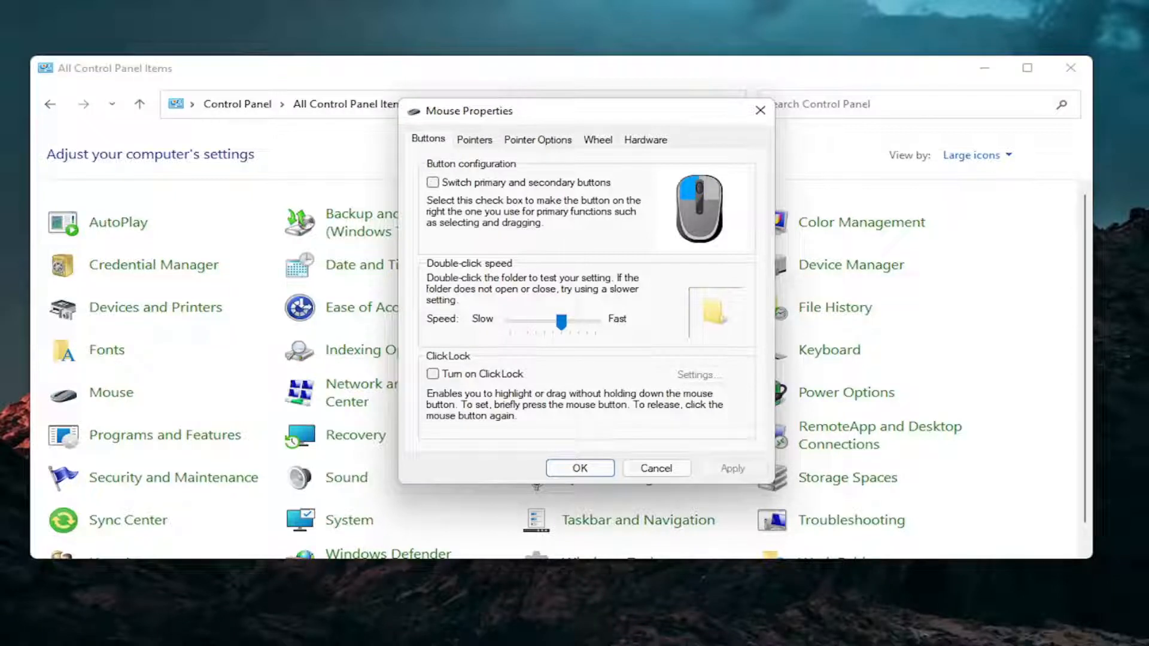
pyautogui.moveTo(810, 183)
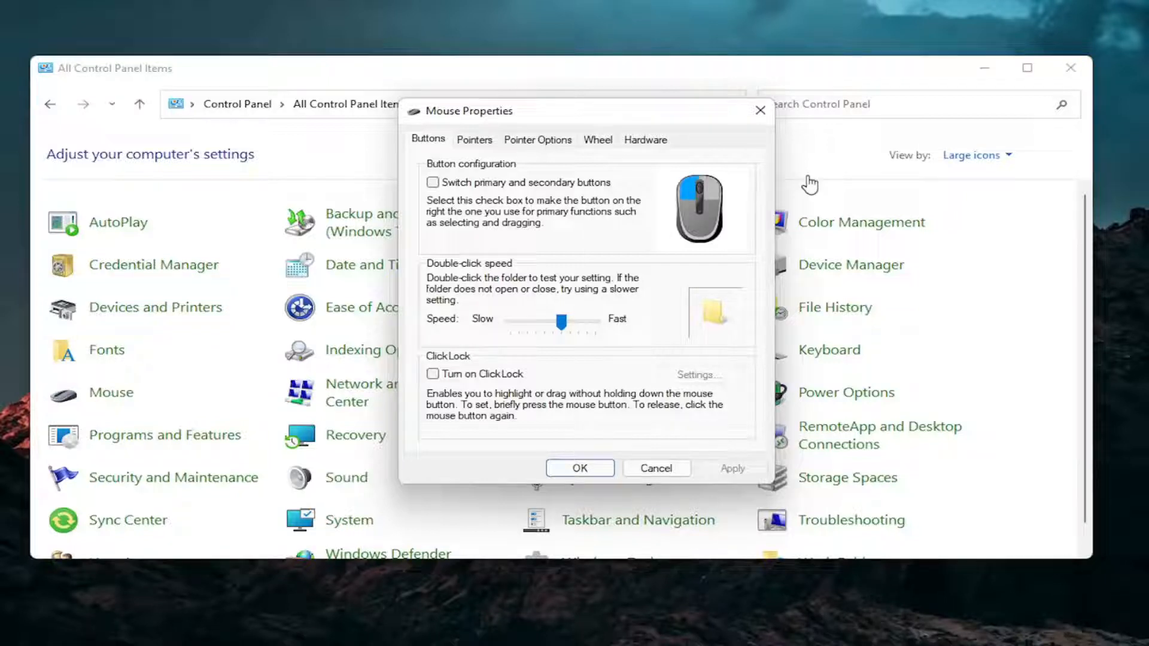
pyautogui.moveTo(700, 144)
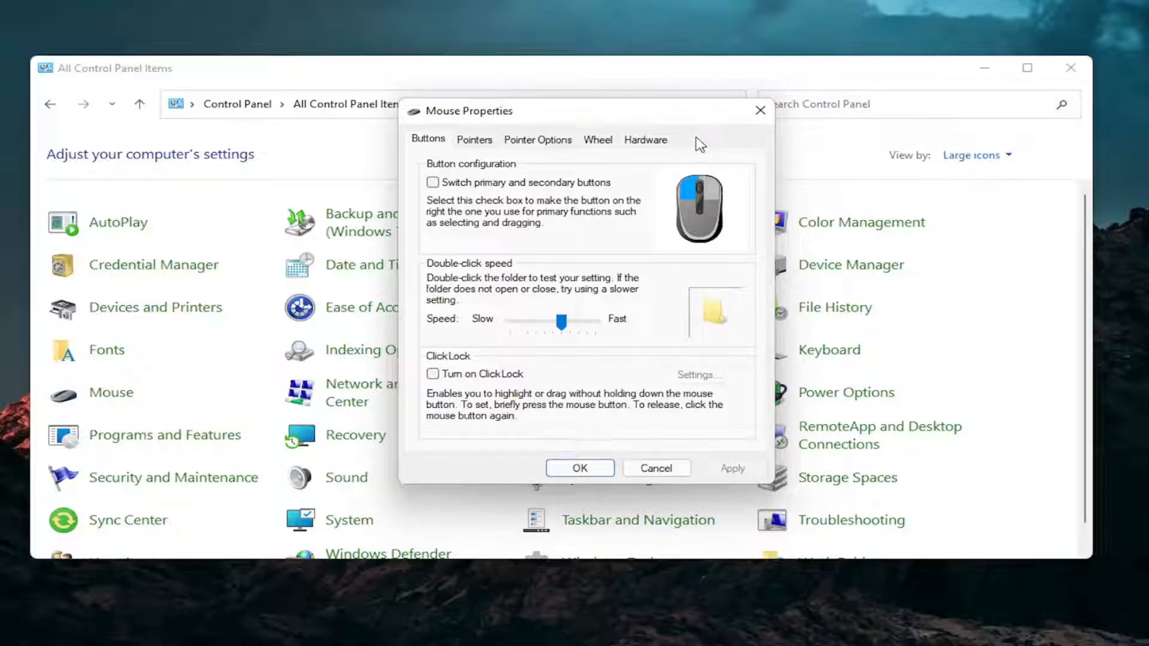
pyautogui.moveTo(722, 146)
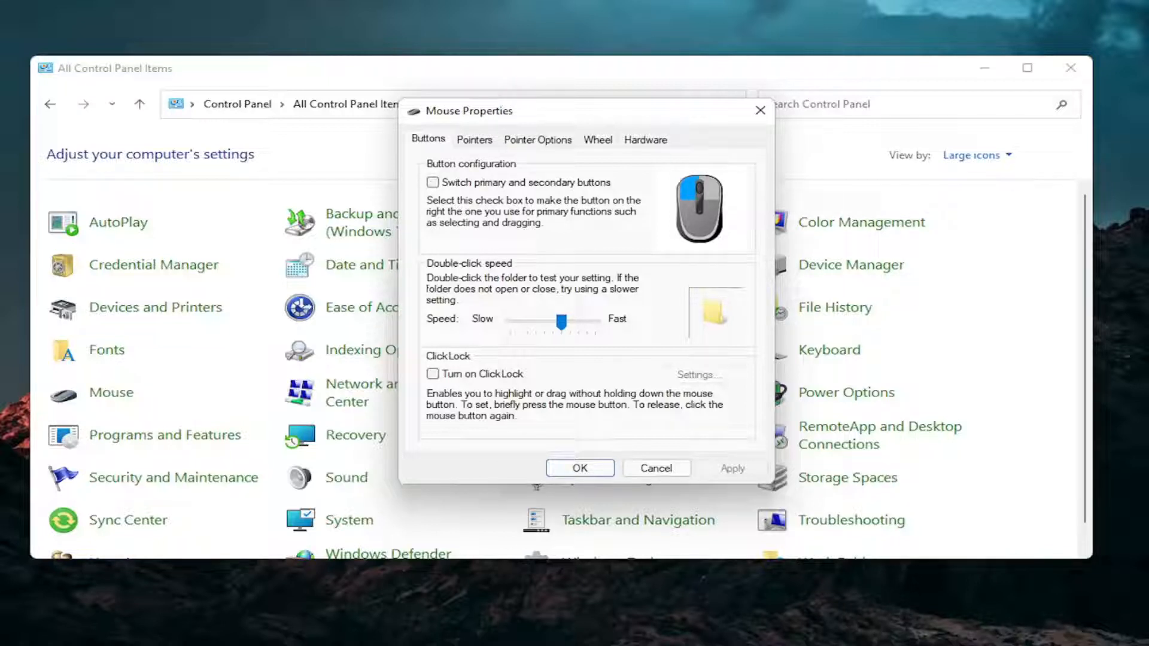
pyautogui.moveTo(683, 163)
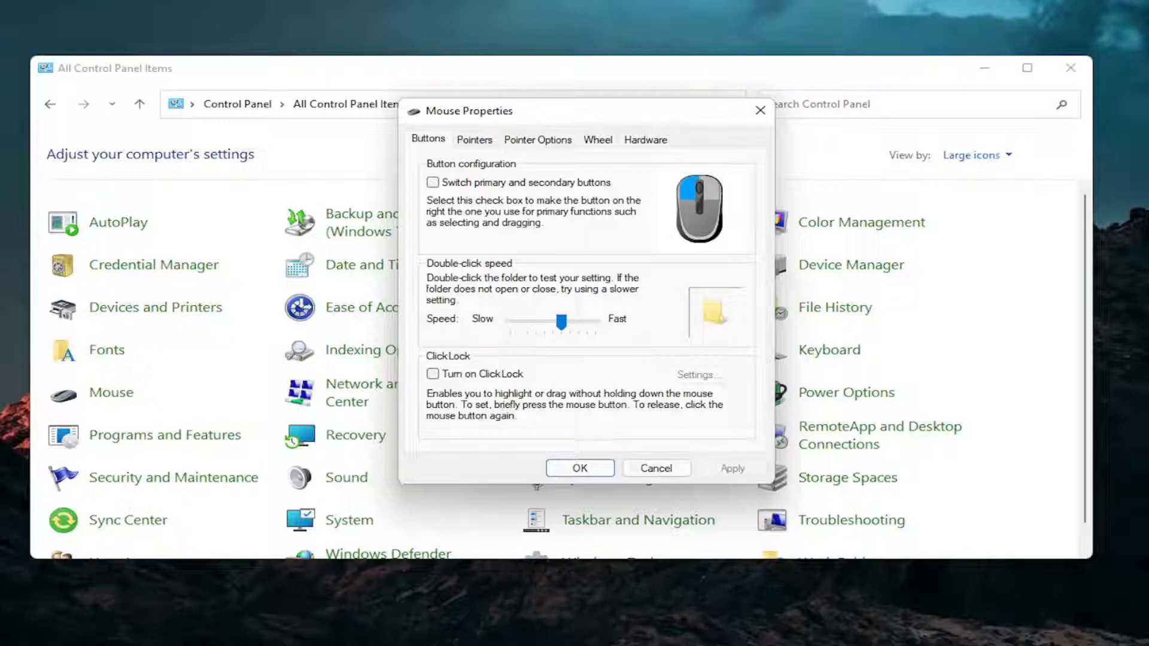
pyautogui.moveTo(1030, 86)
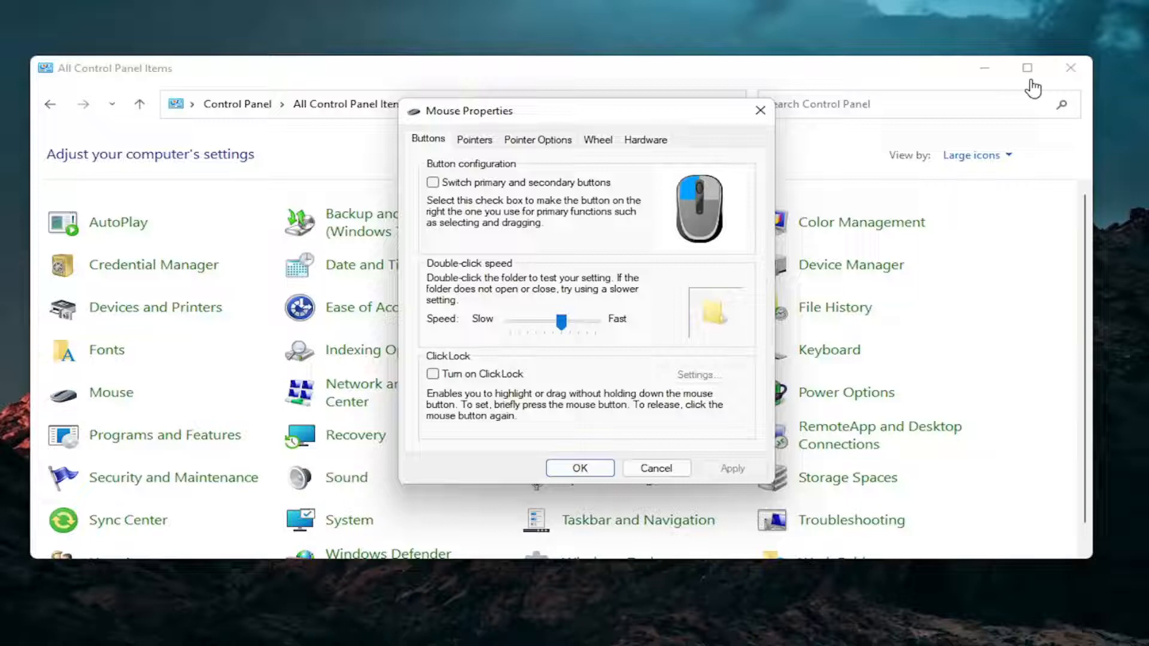
# Step: Launch Device Manager from Search and start updating the HID-compliant mouse driver
pyautogui.click(487, 628)
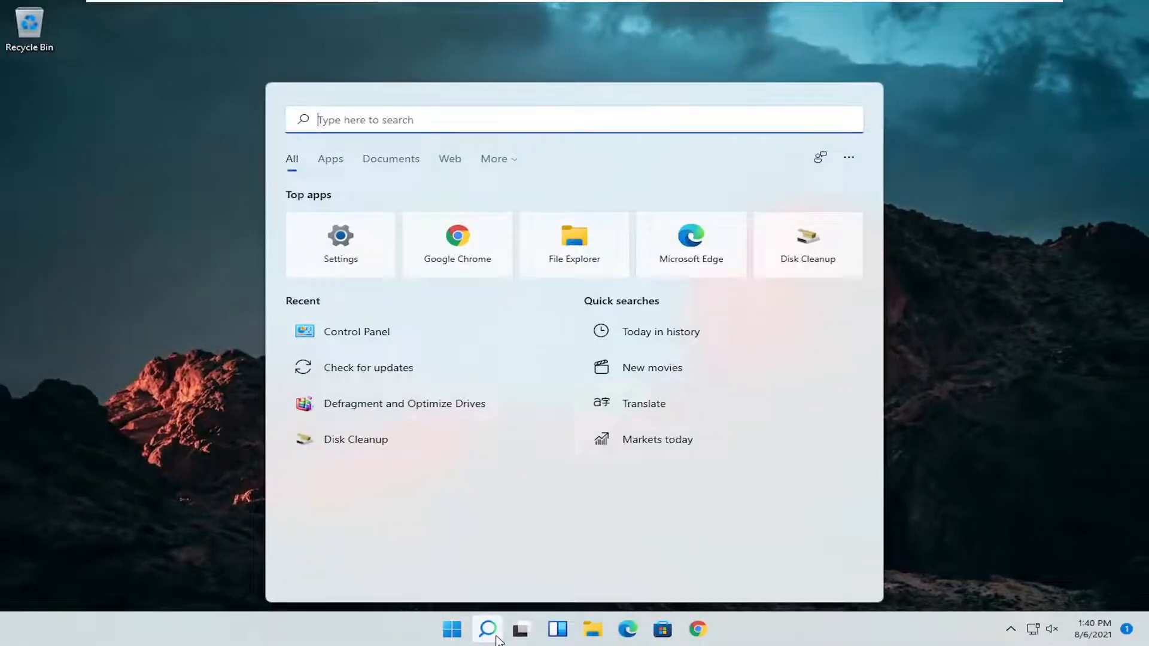
pyautogui.write('device Manager')
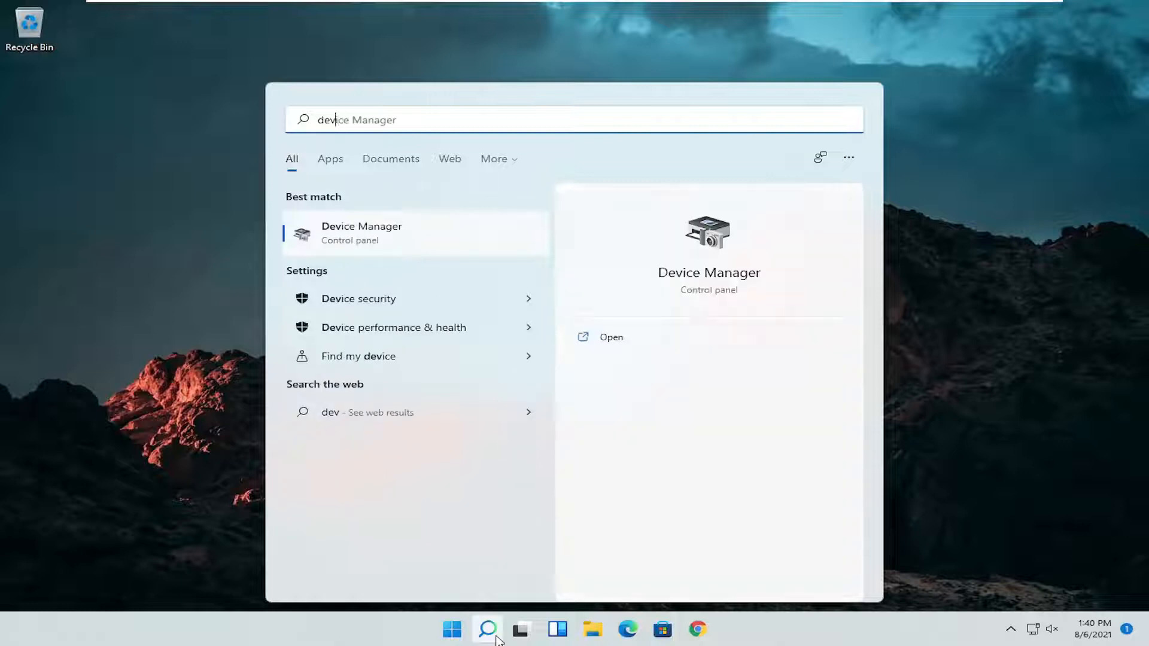
pyautogui.write('device manager')
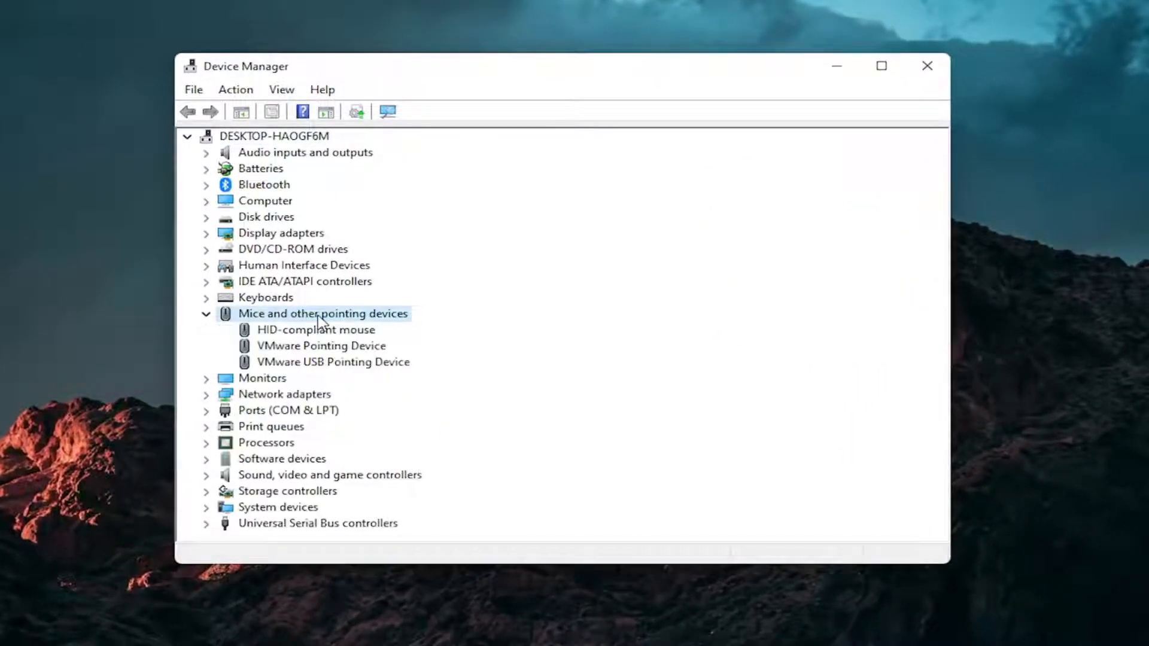
pyautogui.rightClick(316, 329)
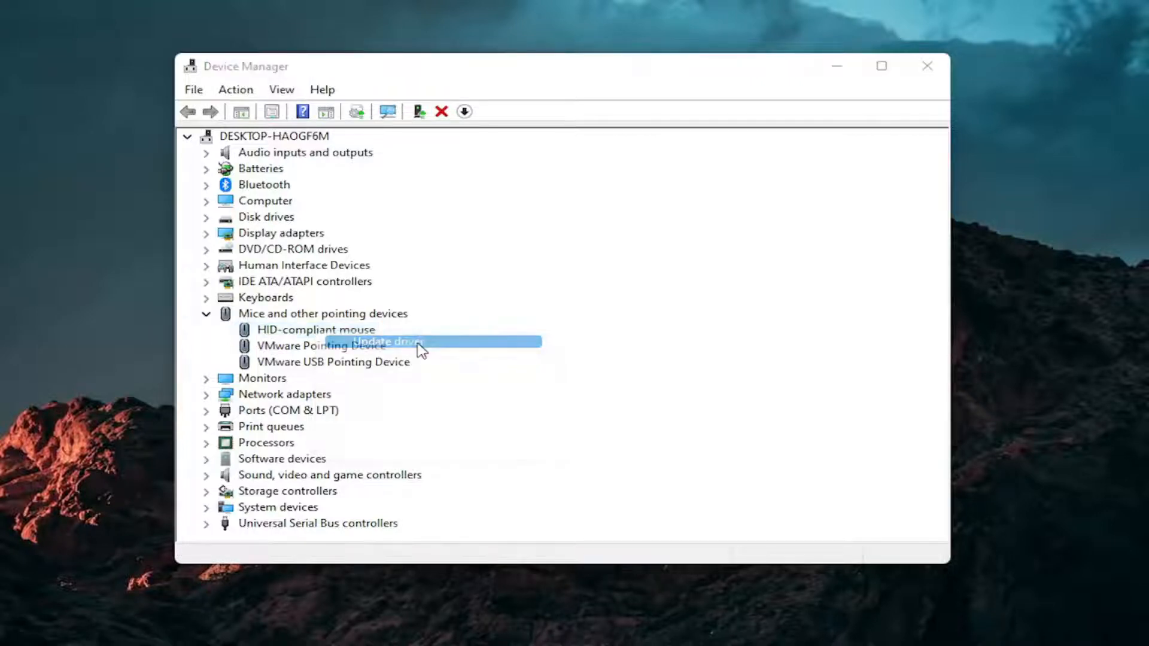
pyautogui.click(383, 341)
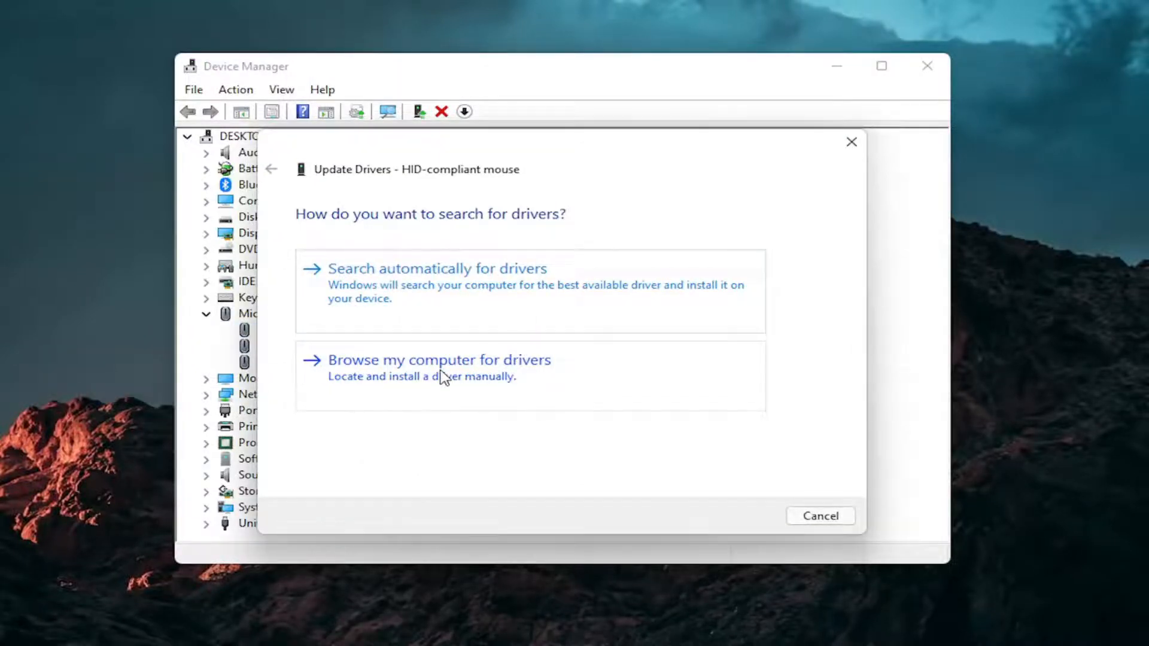
# Step: Reinstall the HID-compliant mouse driver from the computer's driver list, then close Device Manager
pyautogui.click(439, 361)
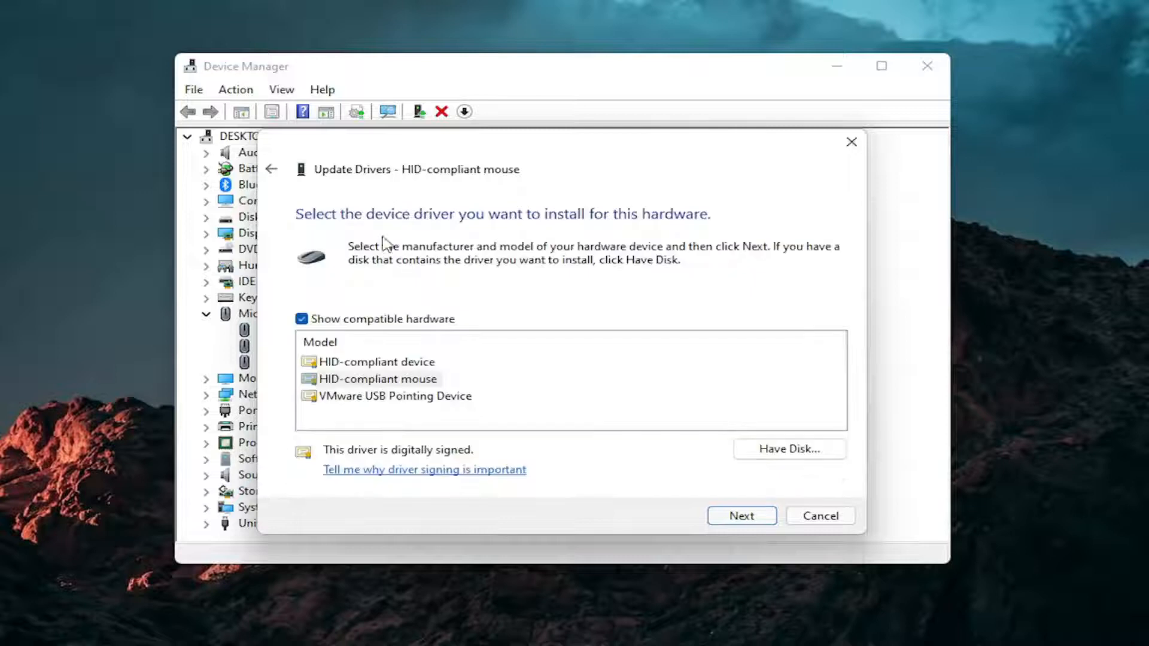
pyautogui.click(272, 169)
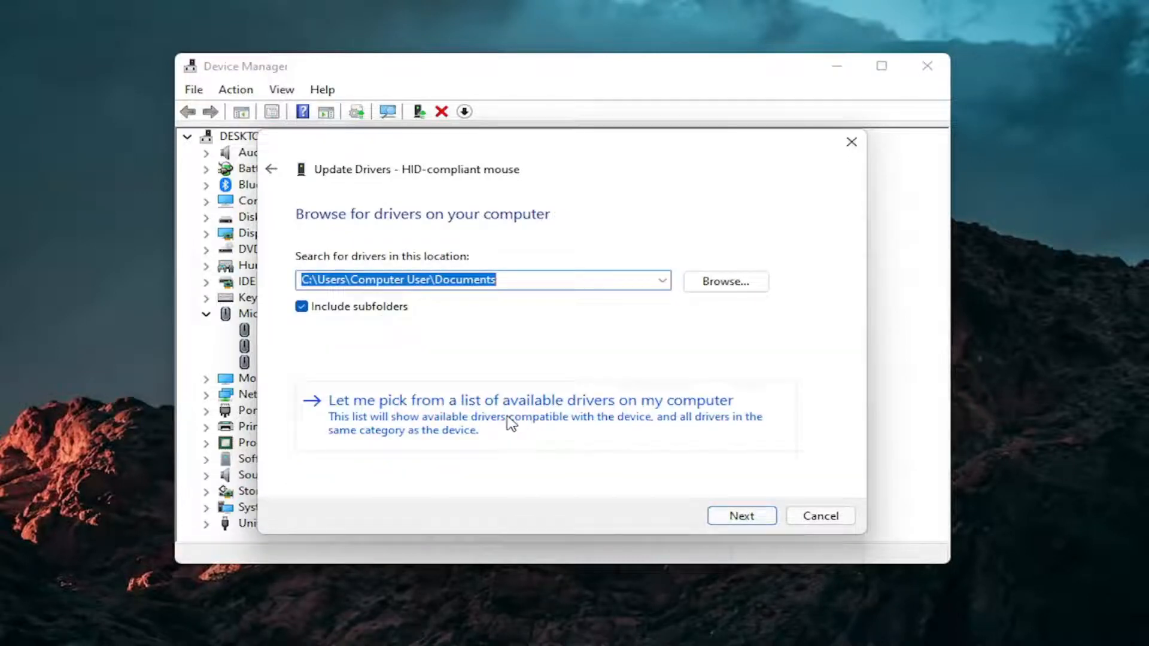
pyautogui.click(528, 400)
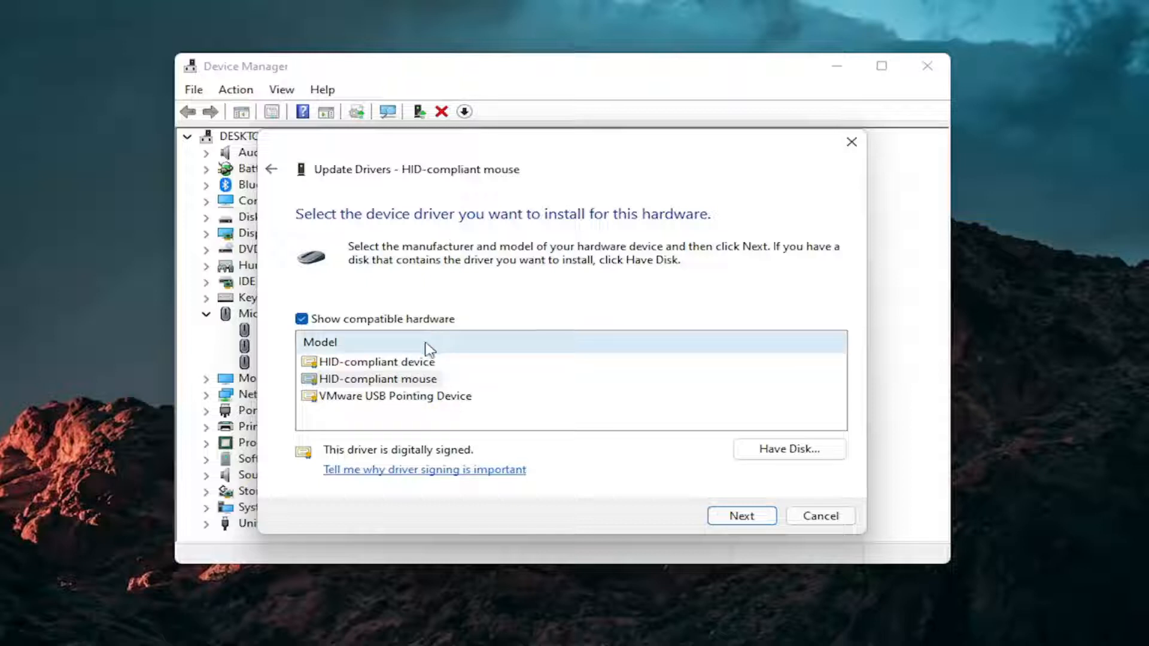
pyautogui.moveTo(357, 345)
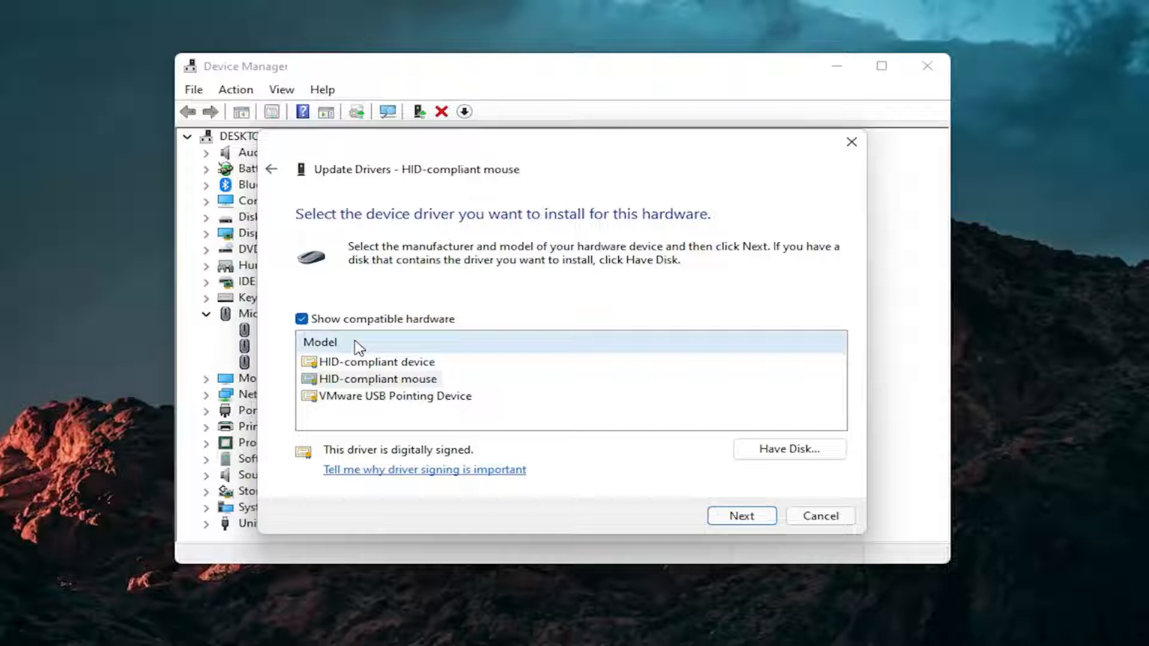
pyautogui.click(741, 516)
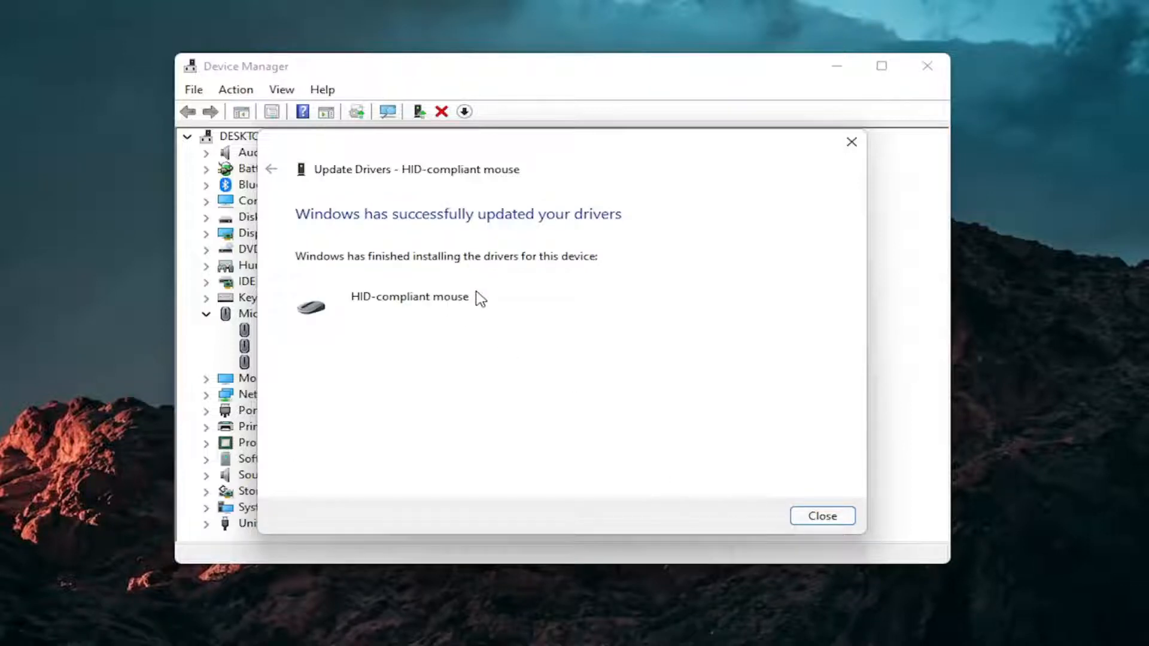
pyautogui.click(821, 514)
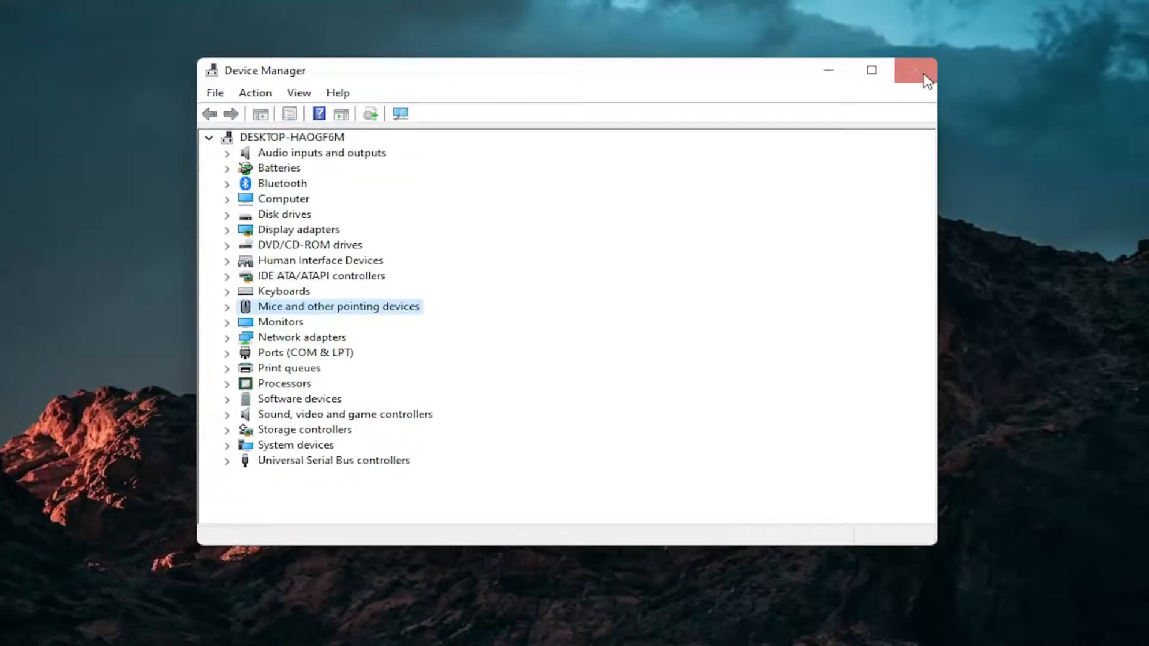
pyautogui.click(913, 70)
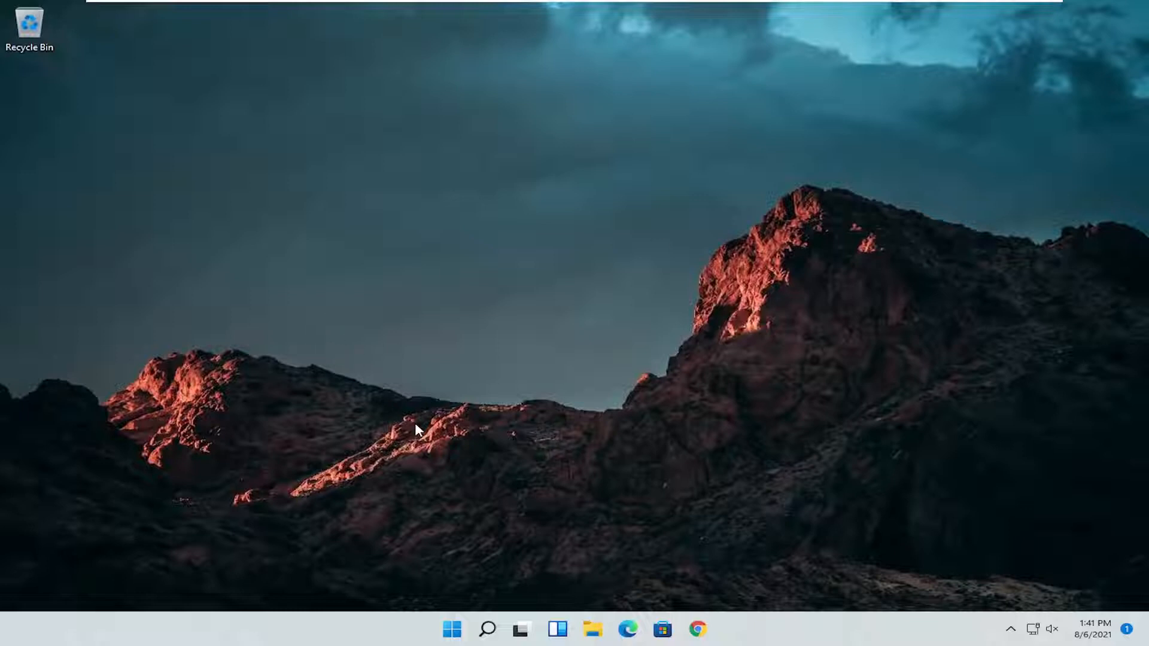
# Step: Reach Other troubleshooters in Settings via a 'troubleshoot settings' search
pyautogui.click(487, 628)
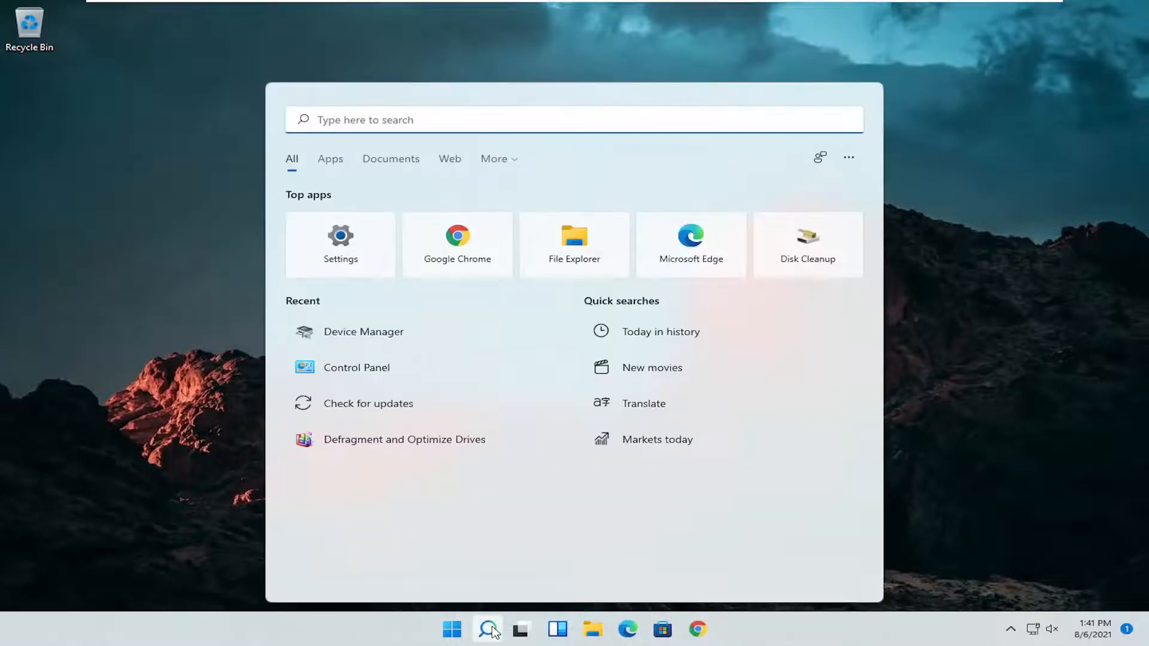
pyautogui.write('troubleshoot settings')
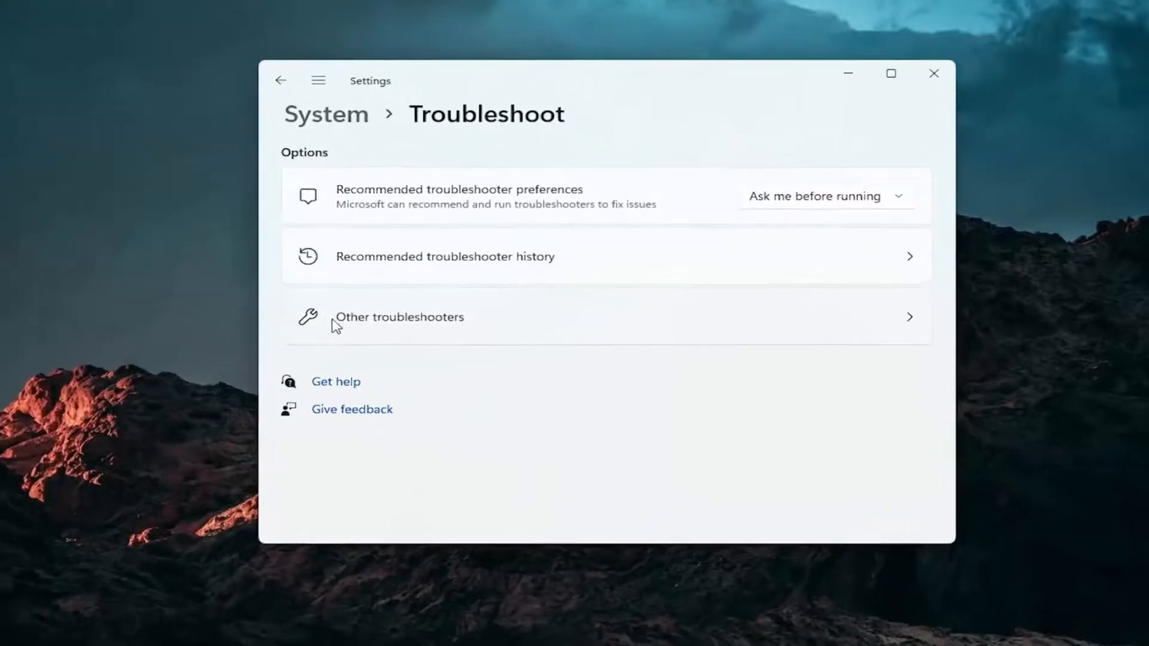
pyautogui.click(400, 316)
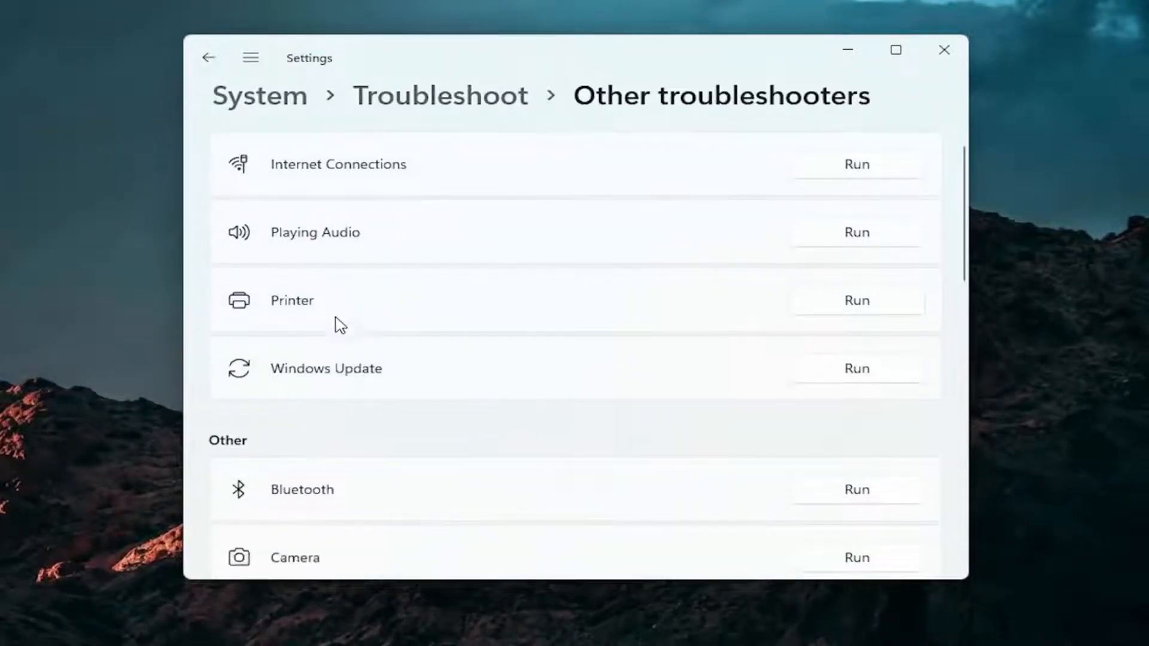
pyautogui.scroll(-3)
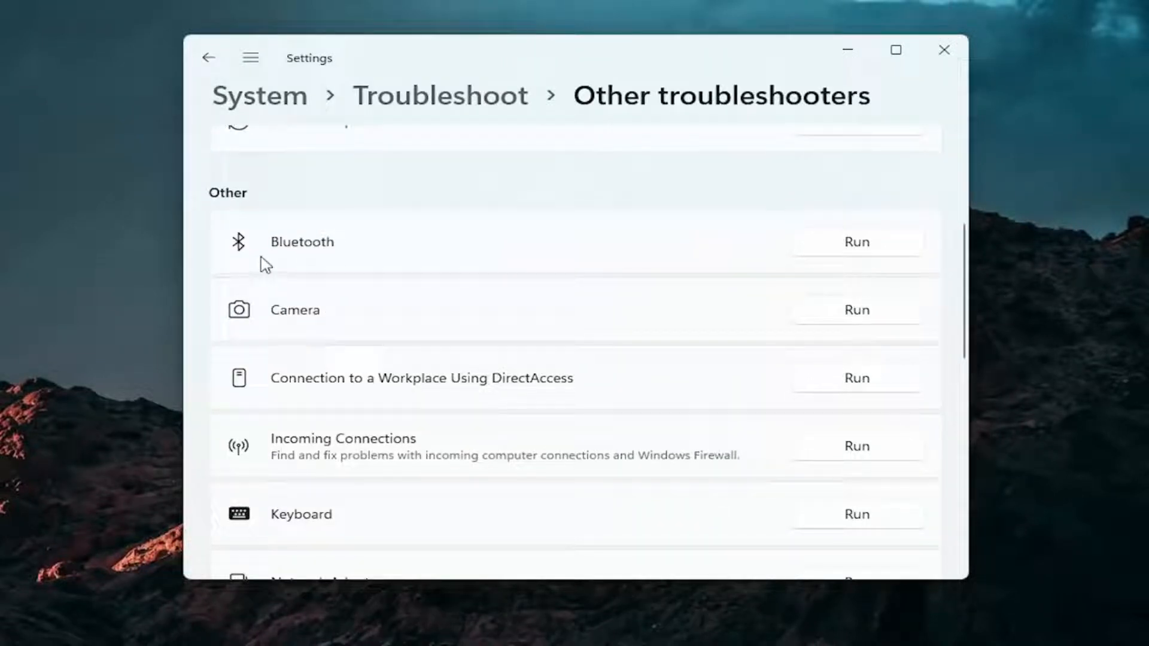
pyautogui.moveTo(358, 359)
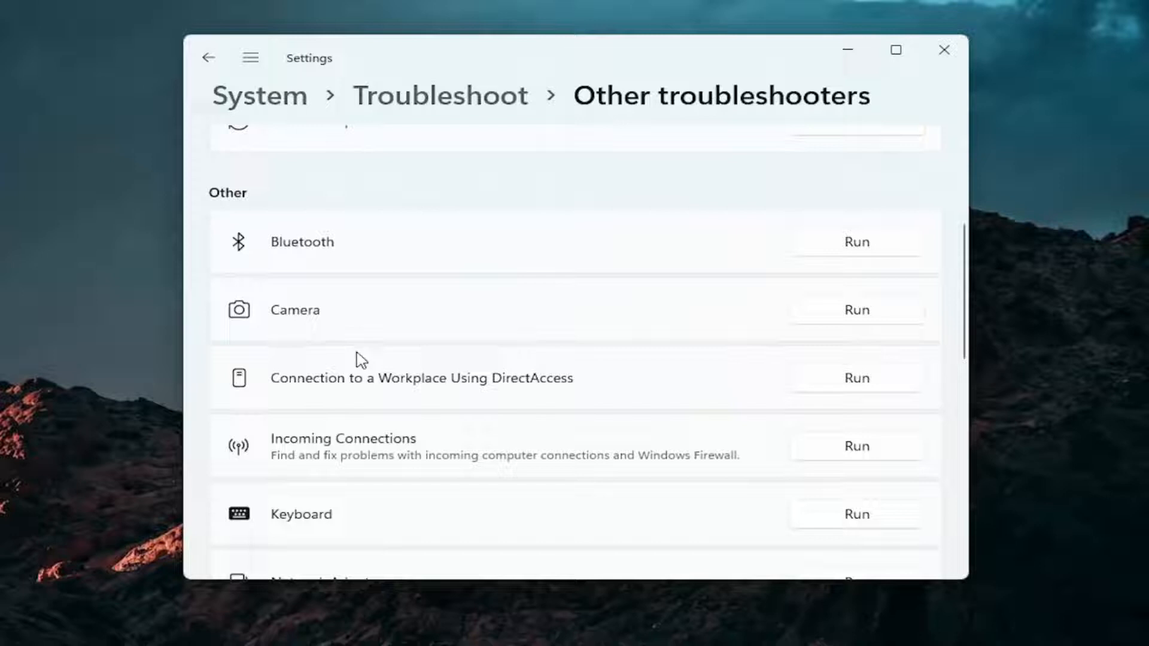
pyautogui.scroll(-3)
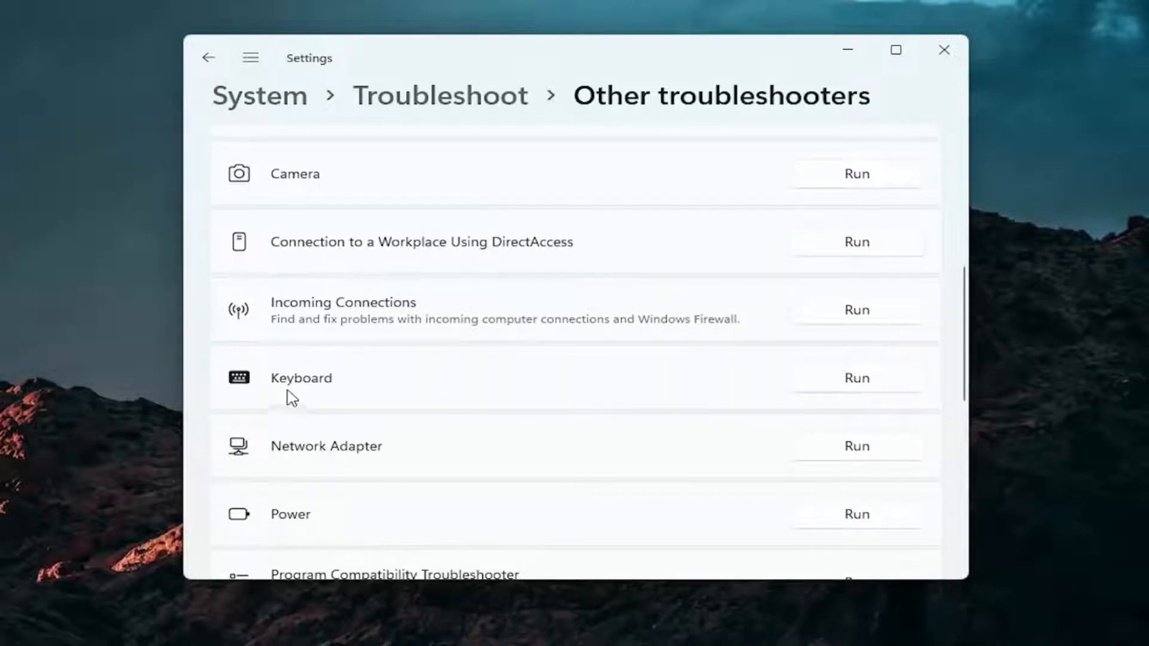
# Step: Run the Keyboard troubleshooter, which needs no changes, then close Settings
pyautogui.click(854, 378)
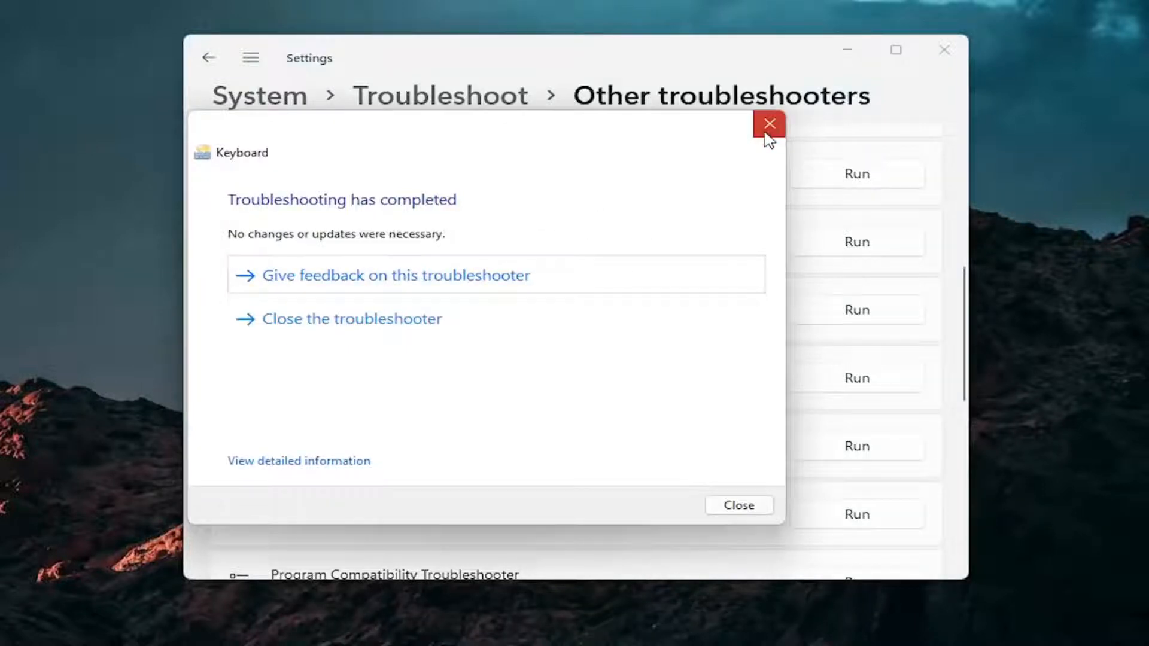
pyautogui.click(768, 123)
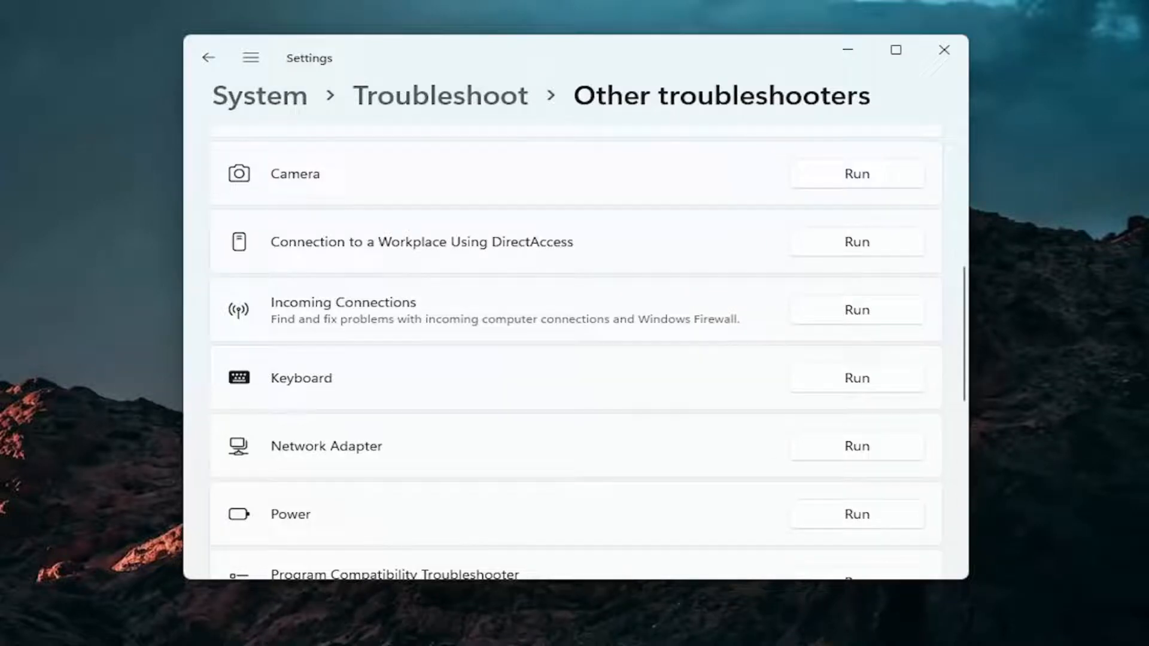
pyautogui.click(944, 50)
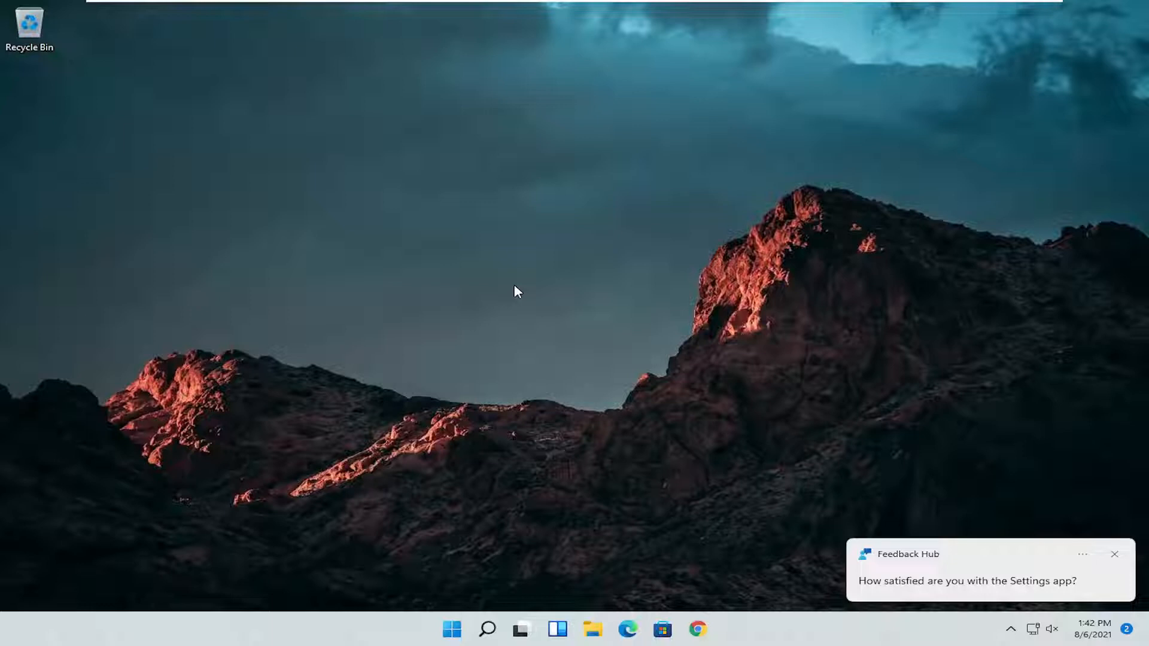
pyautogui.moveTo(520, 291)
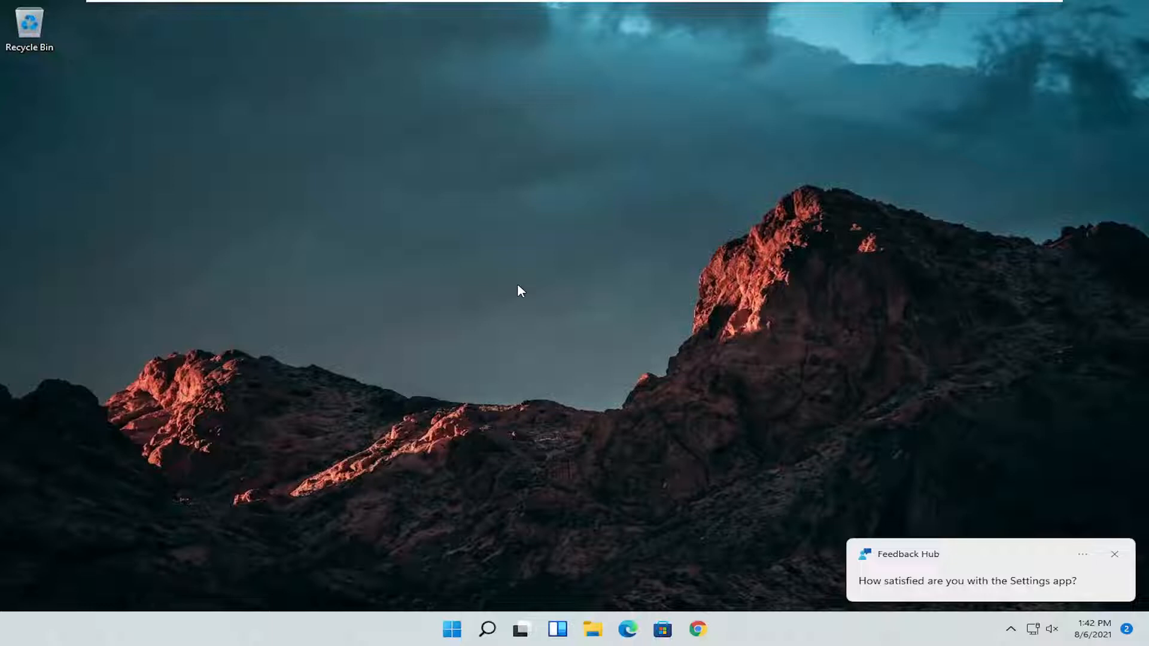
# Step: Launch Command Prompt as administrator from a 'cmd' search and approve the UAC prompt
pyautogui.click(487, 629)
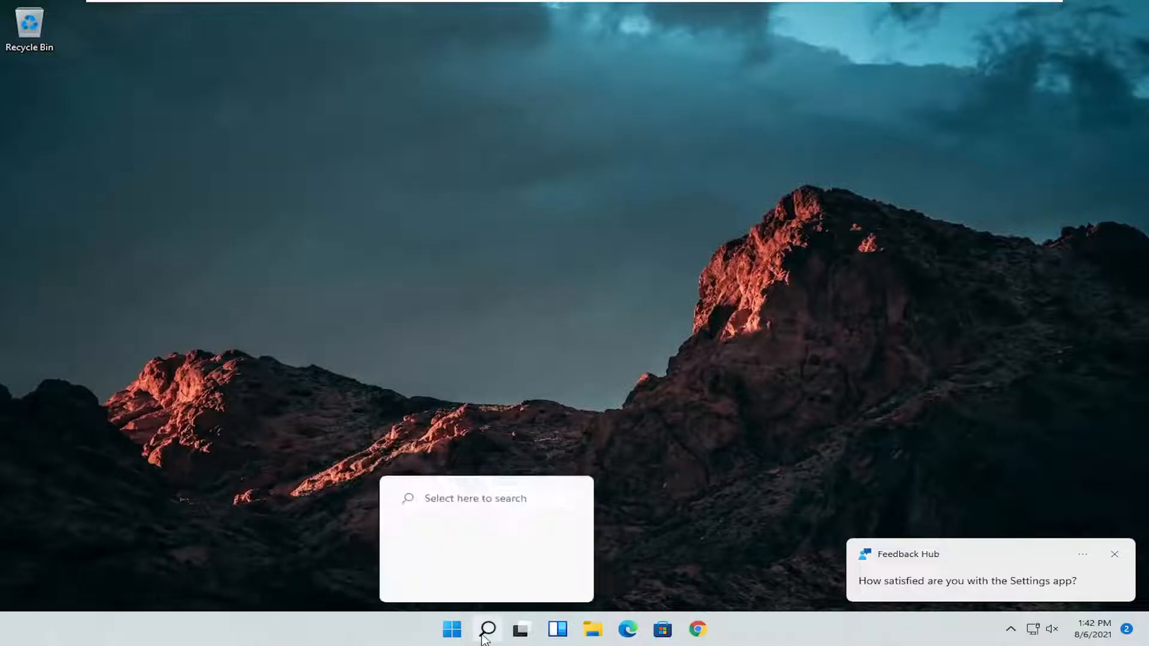
pyautogui.click(487, 630)
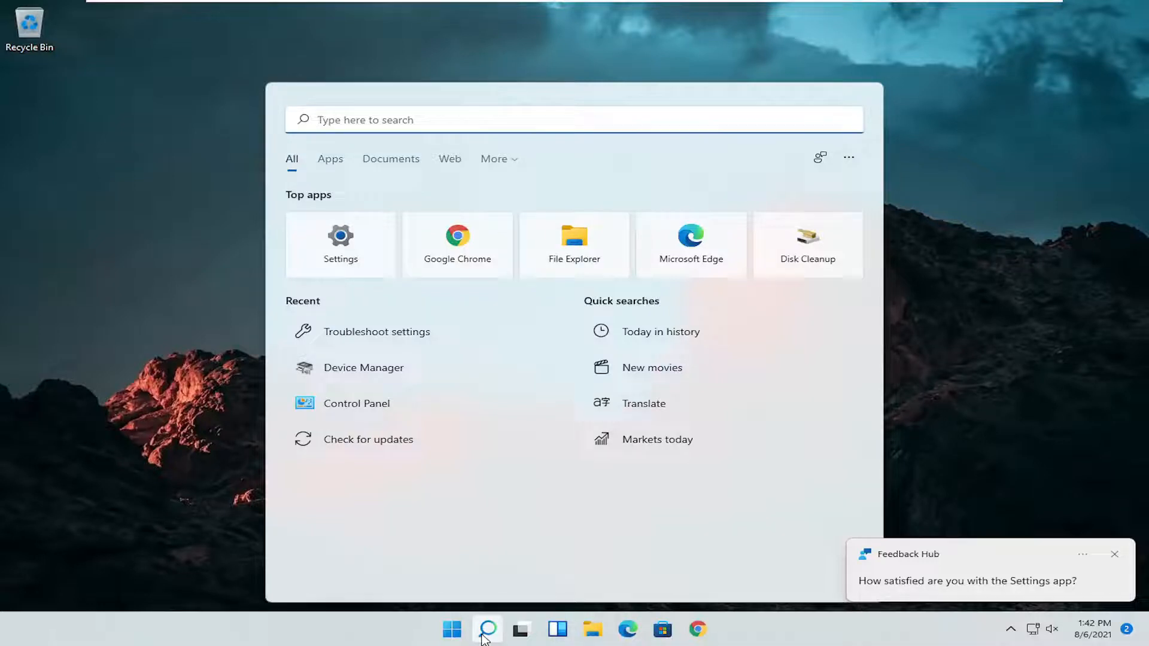
pyautogui.write('cmd')
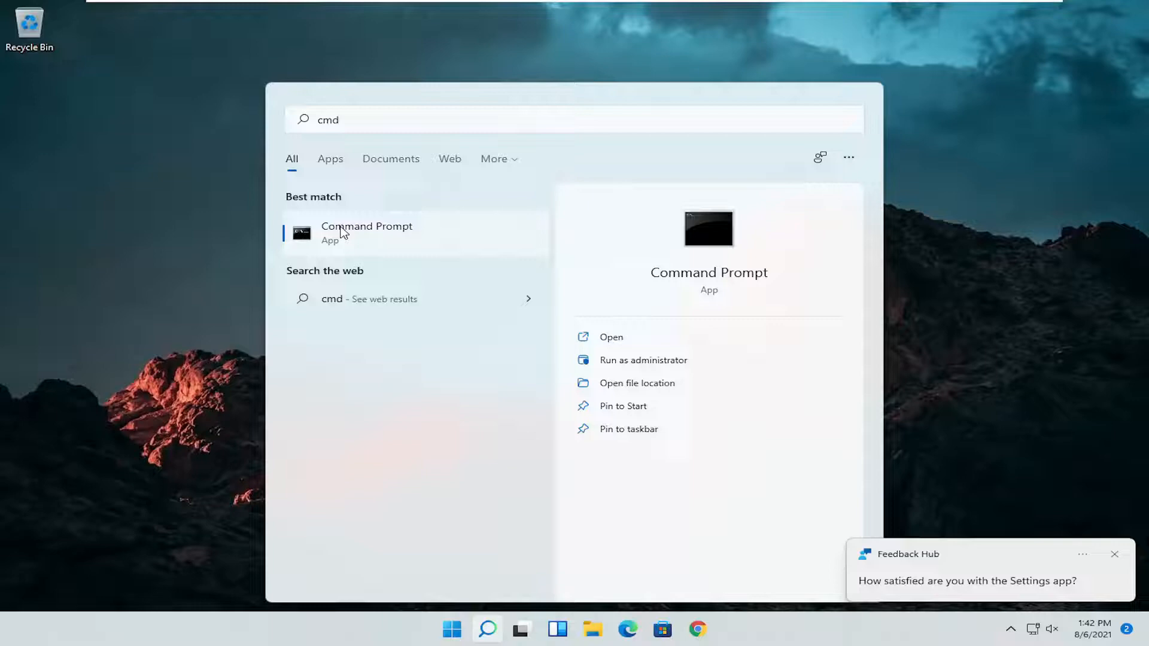
pyautogui.rightClick(366, 232)
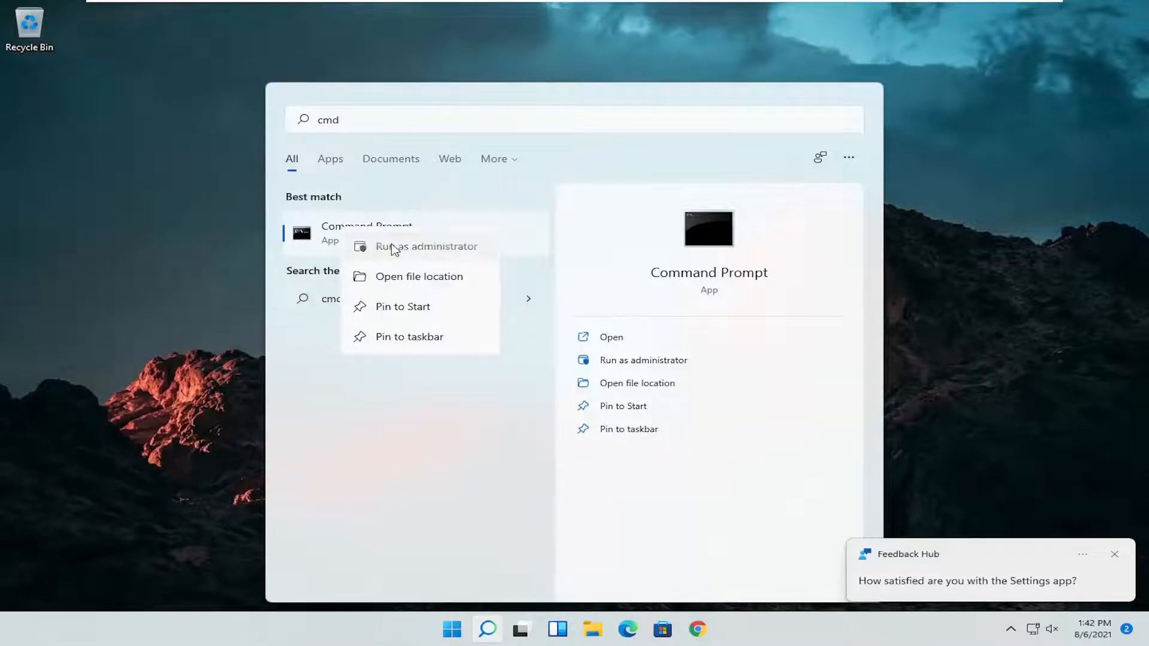
pyautogui.click(428, 247)
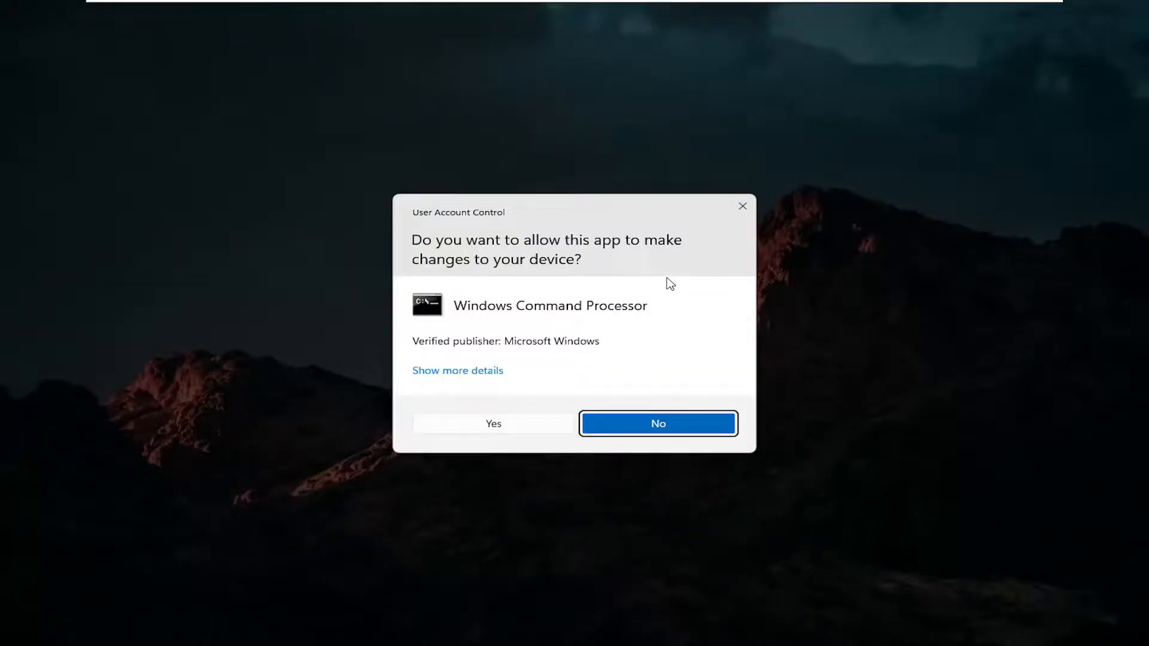
pyautogui.click(493, 423)
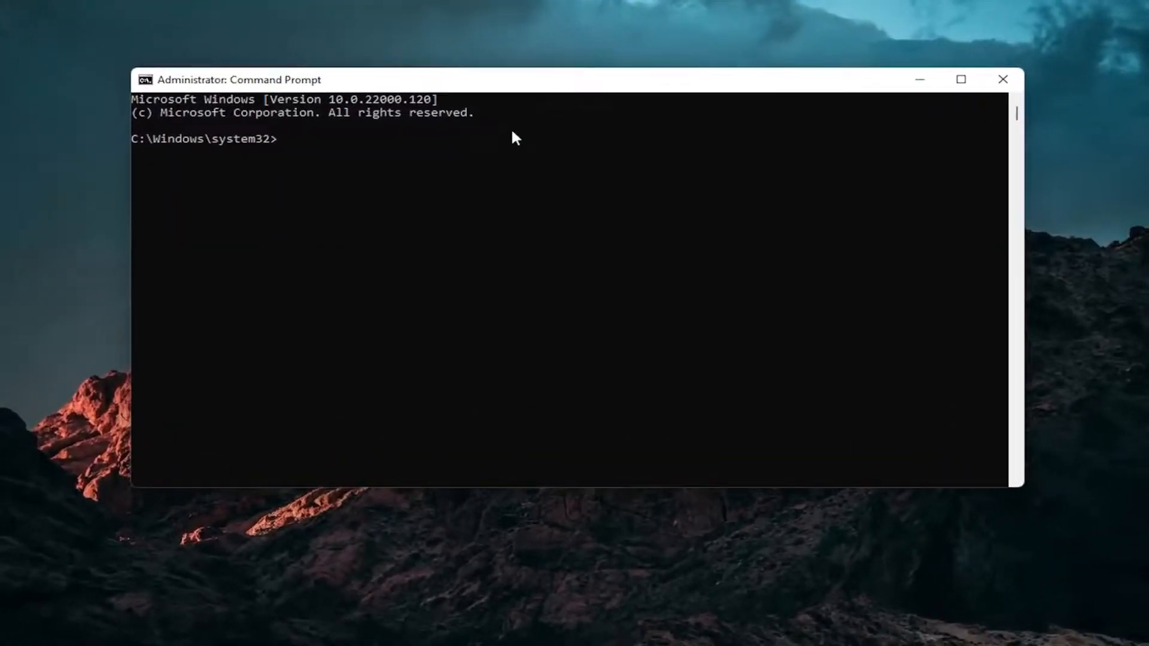
# Step: Run sfc /scannow at the elevated prompt to begin the system file scan
pyautogui.write('sfc /sc')
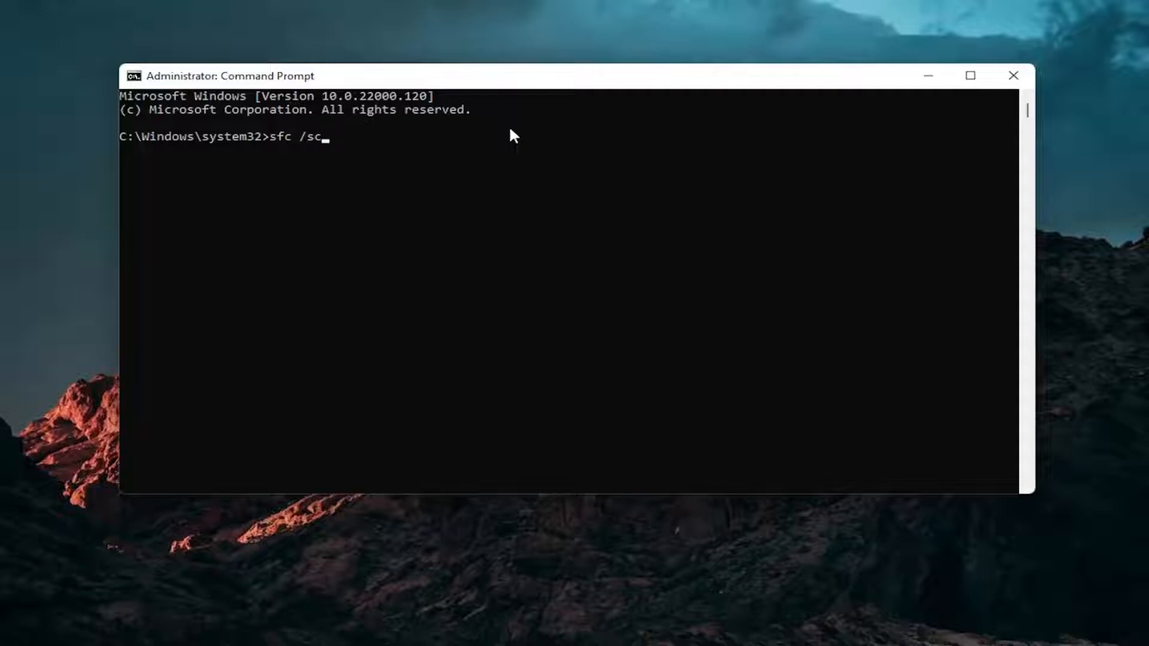
pyautogui.write('annow')
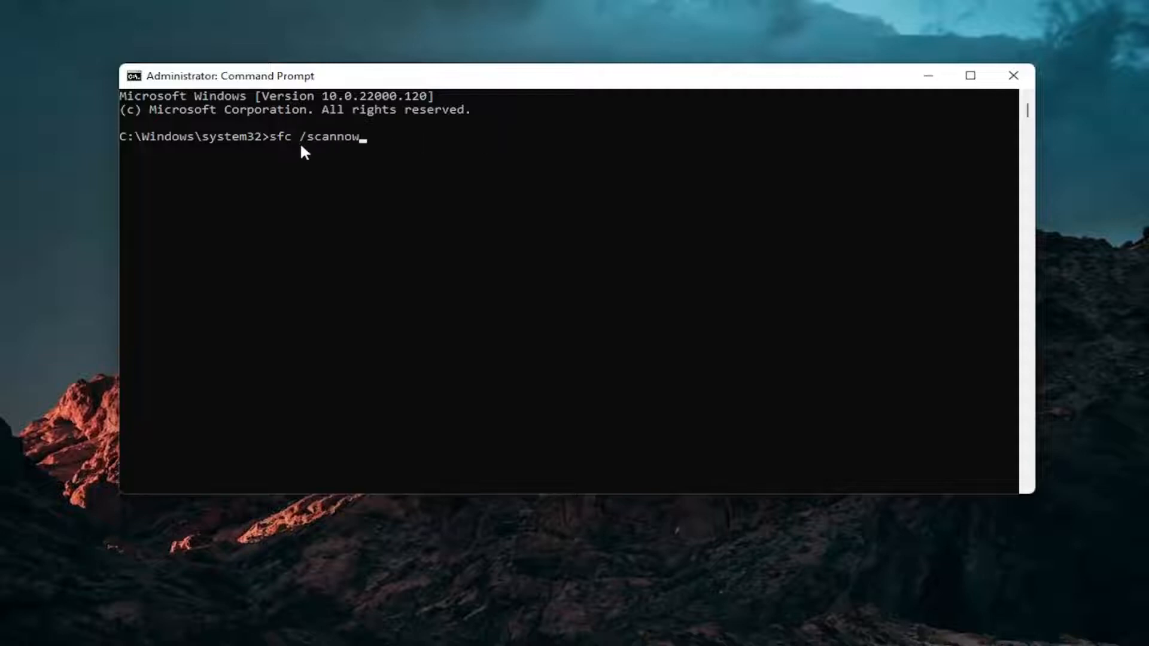
pyautogui.moveTo(259, 218)
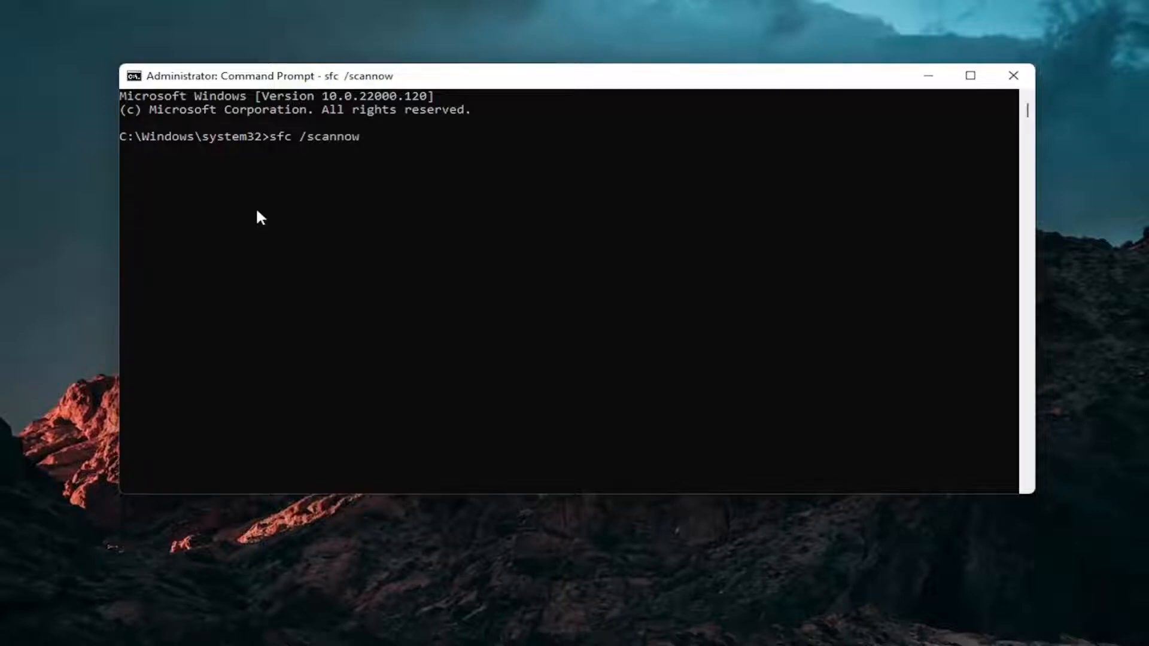
pyautogui.press('enter')
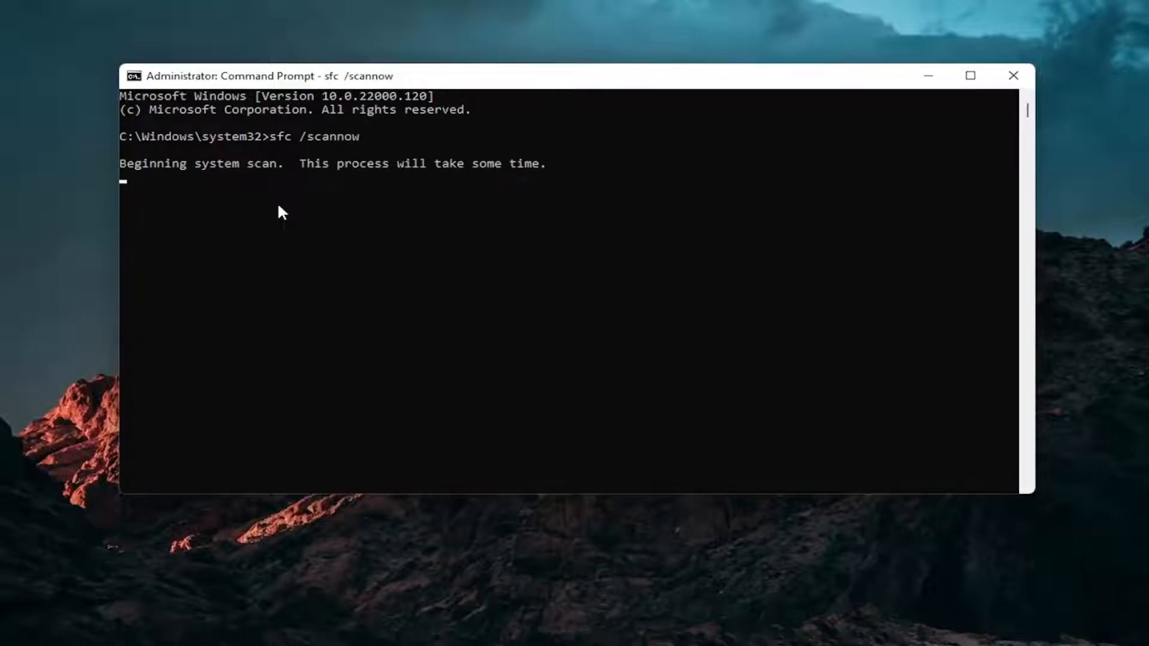